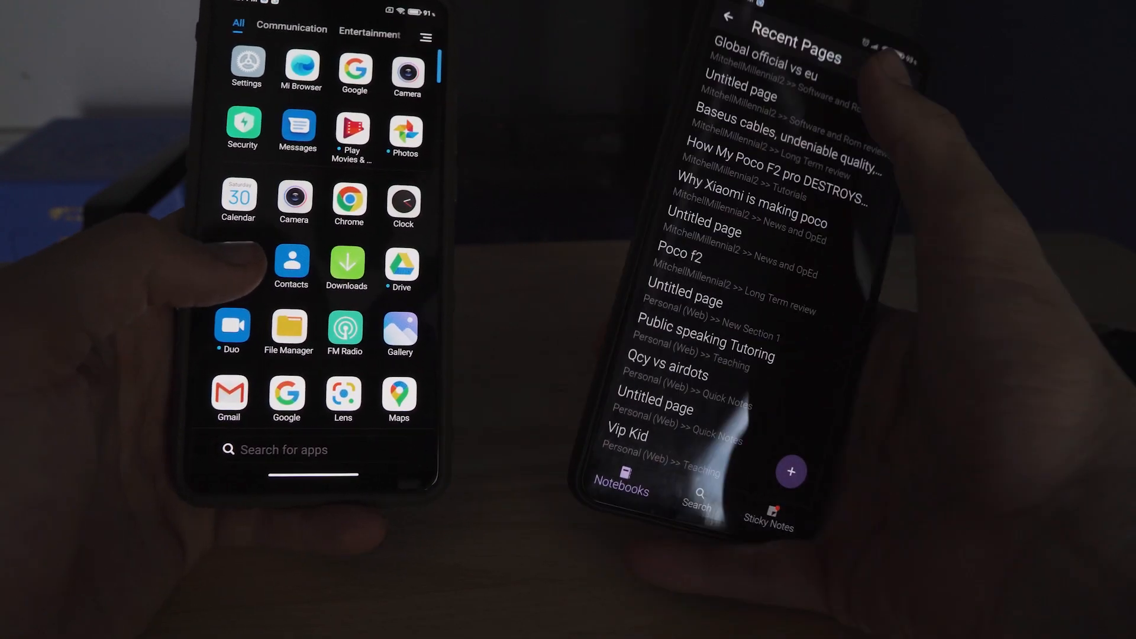
Enter home screen edit mode on one phone while the other shows the Select a Home app dialog.
click(766, 54)
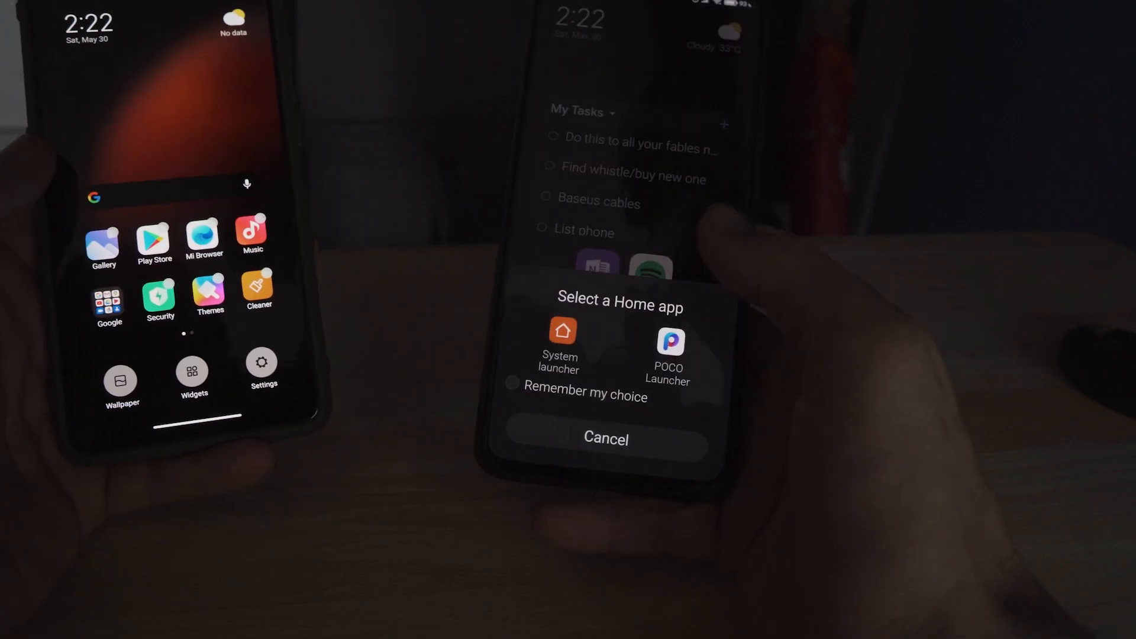
Show the Home screen layout 4x6/5x6 choice and the OneNote page 'Global official vs eu'.
click(667, 341)
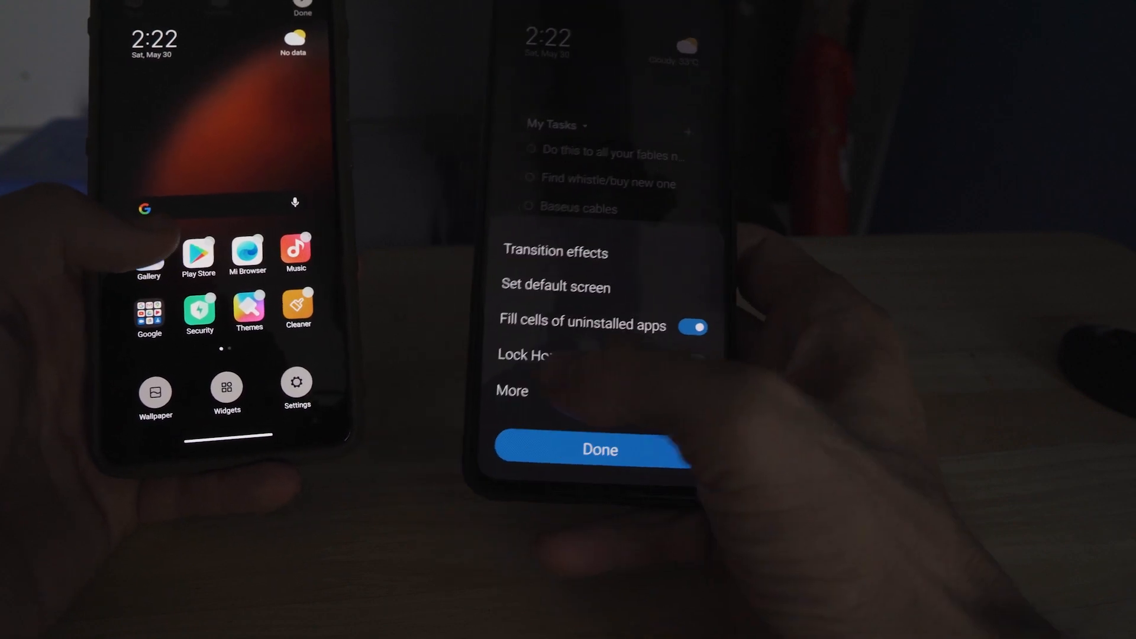
click(512, 391)
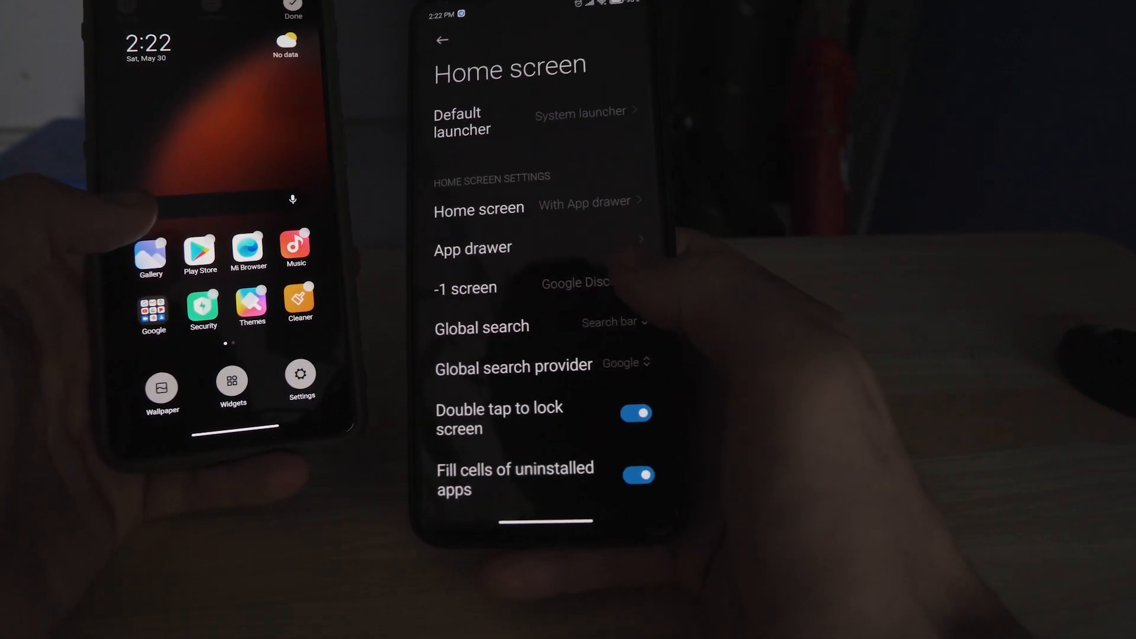
click(466, 287)
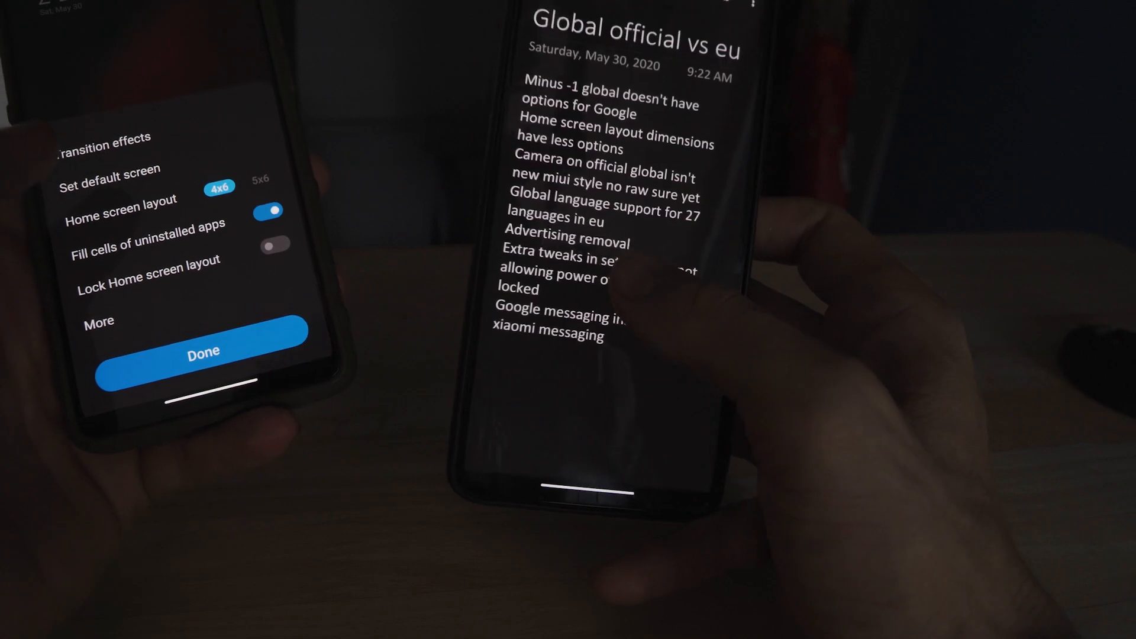
Reach Languages under Additional settings > Languages & input while the other phone shows its app drawer.
click(204, 354)
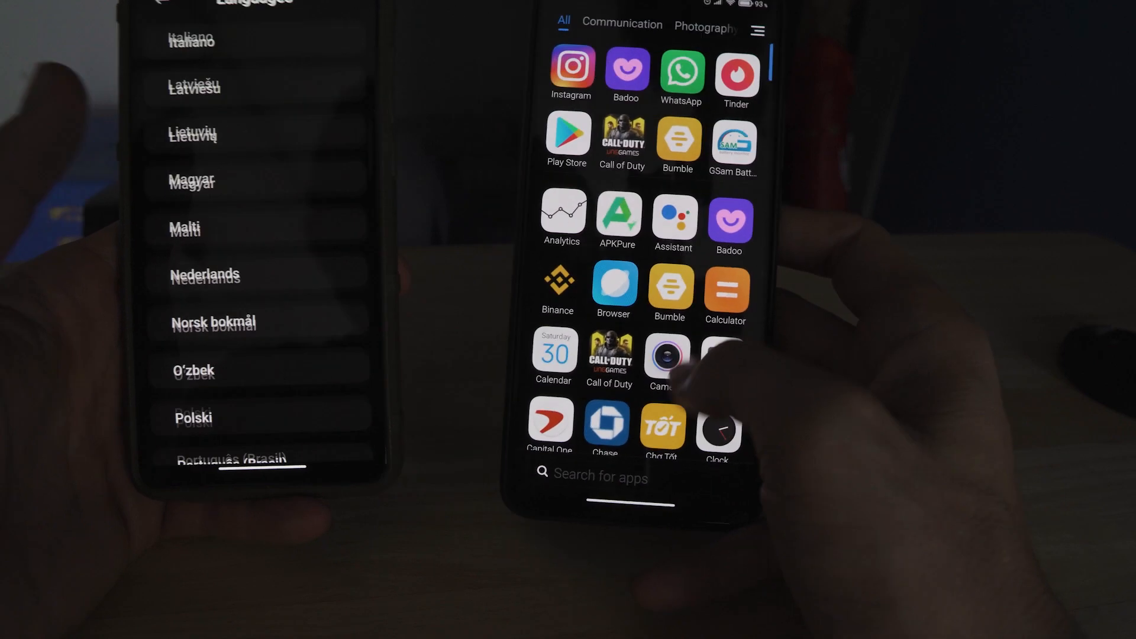
Scroll one Languages list, search Settings for 'lan' on the second phone and scroll its language list.
scroll(down, 3)
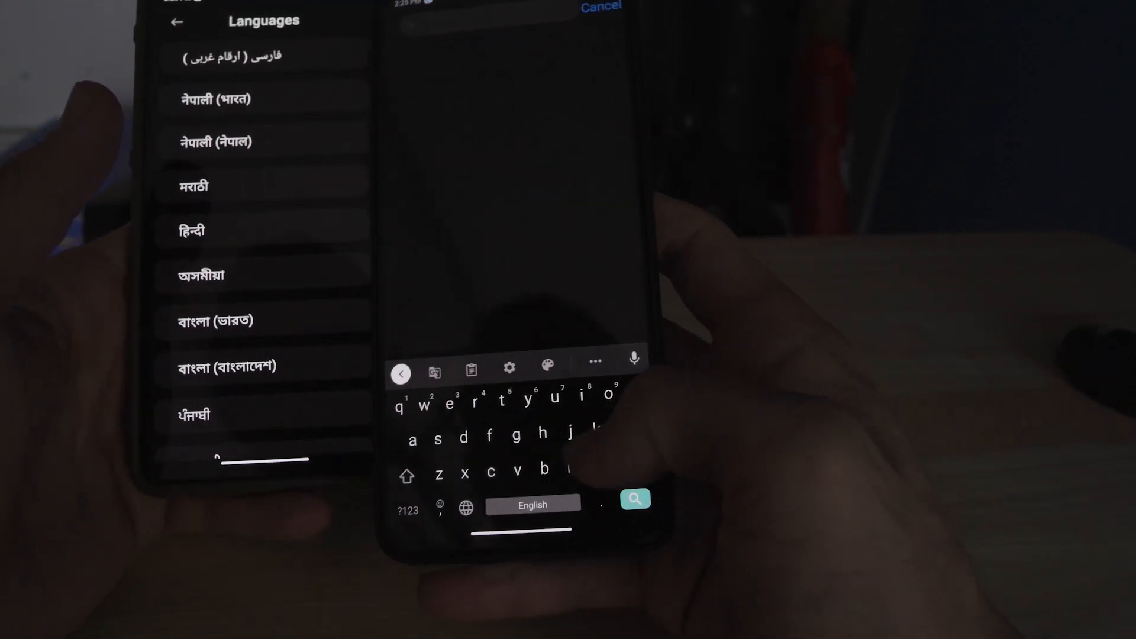
text(lan)
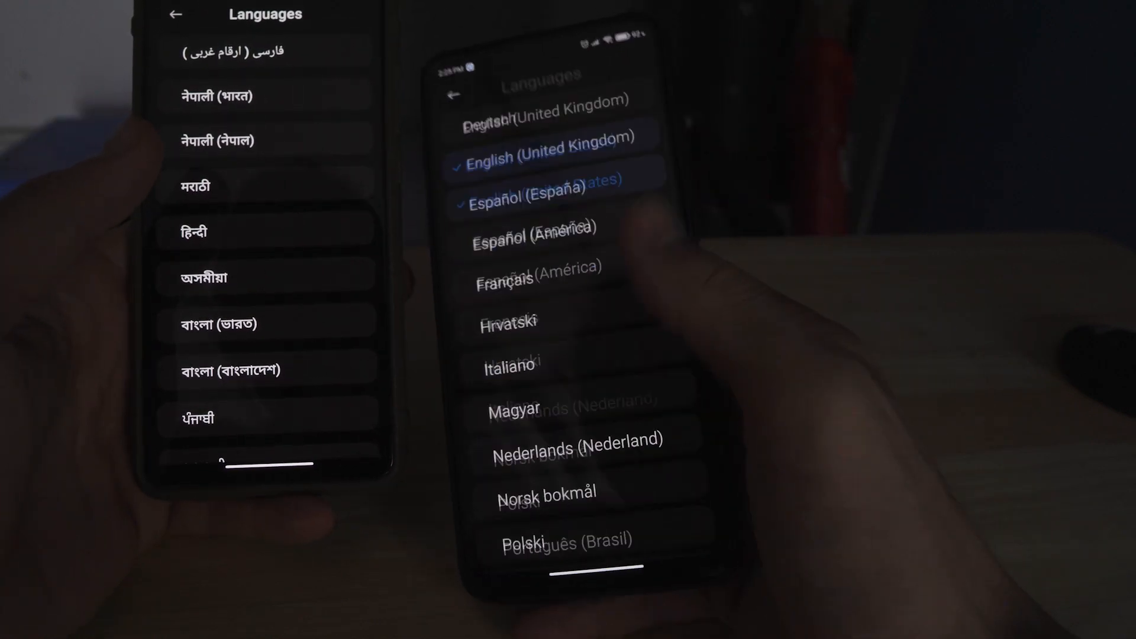
scroll(down, 3)
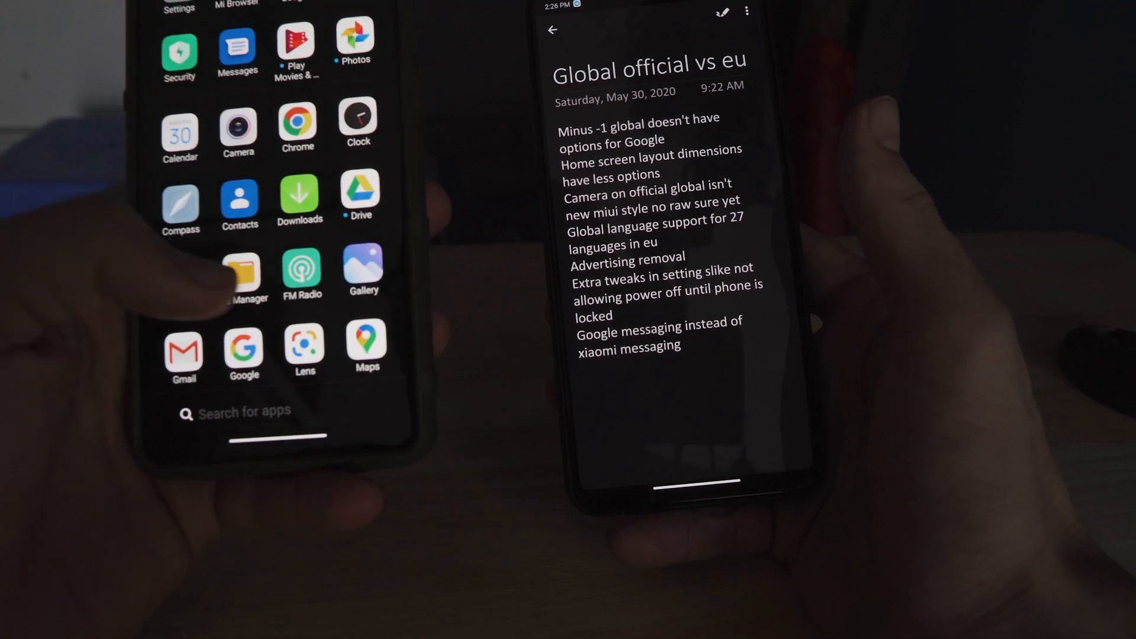
Show the Settings main page on the xiaomi.eu phone, revealing its MIUI 12 build.
click(247, 269)
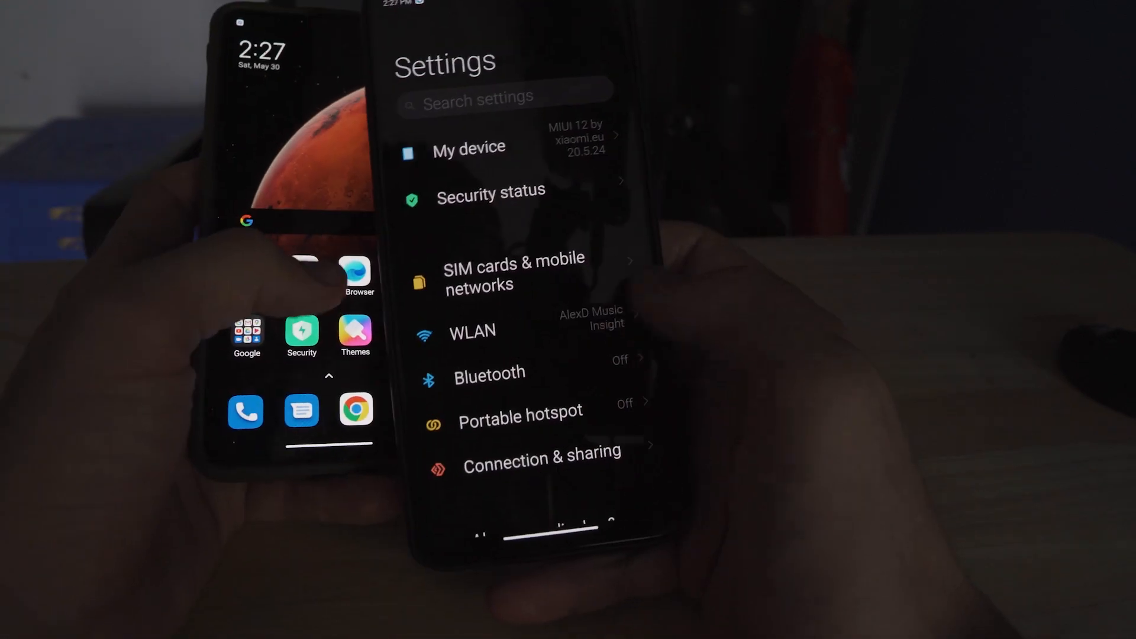
Leave Settings and enter home screen edit mode showing Wallpaper, Widgets and Settings.
scroll(down, 3)
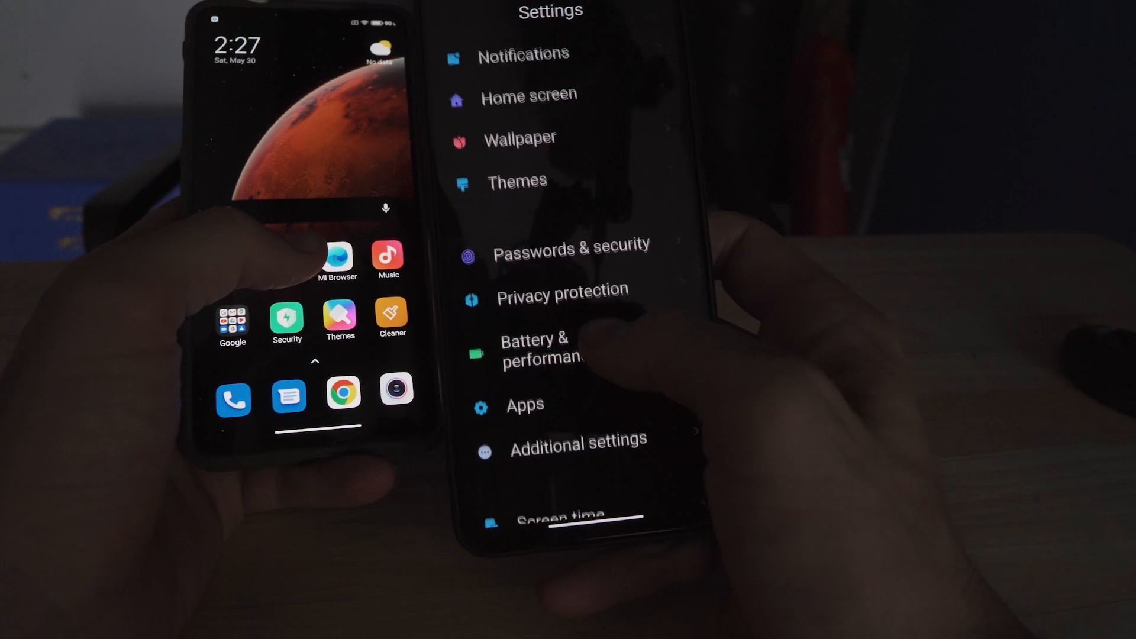
click(577, 441)
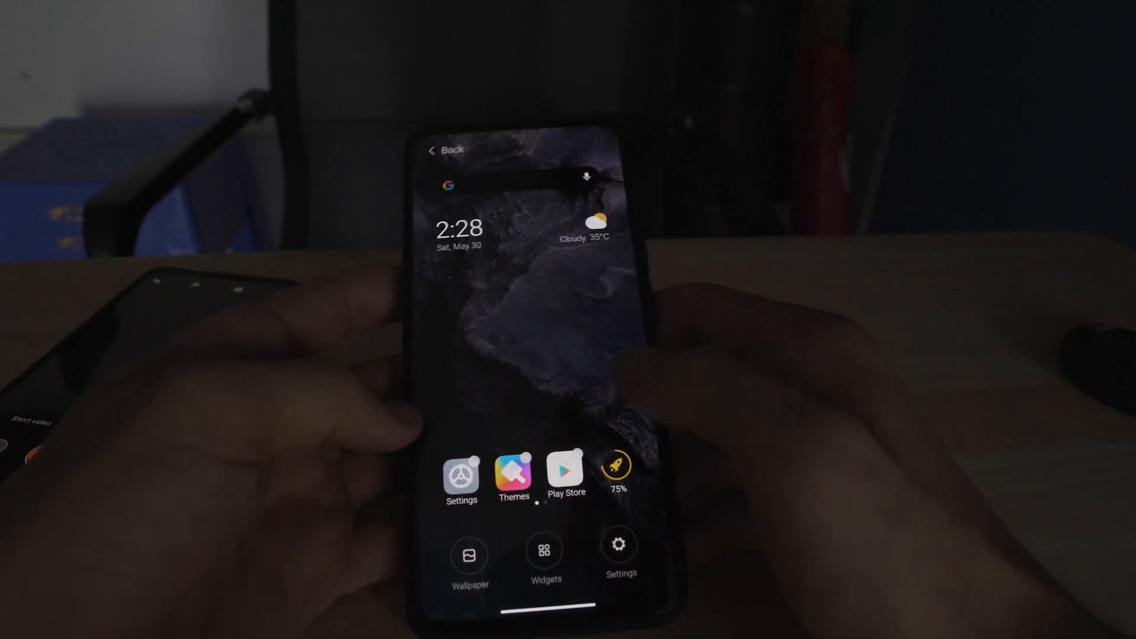
Show POCO Launcher settings listing backgrounds, icon pack, 4*6 layout and app drawer options.
click(619, 554)
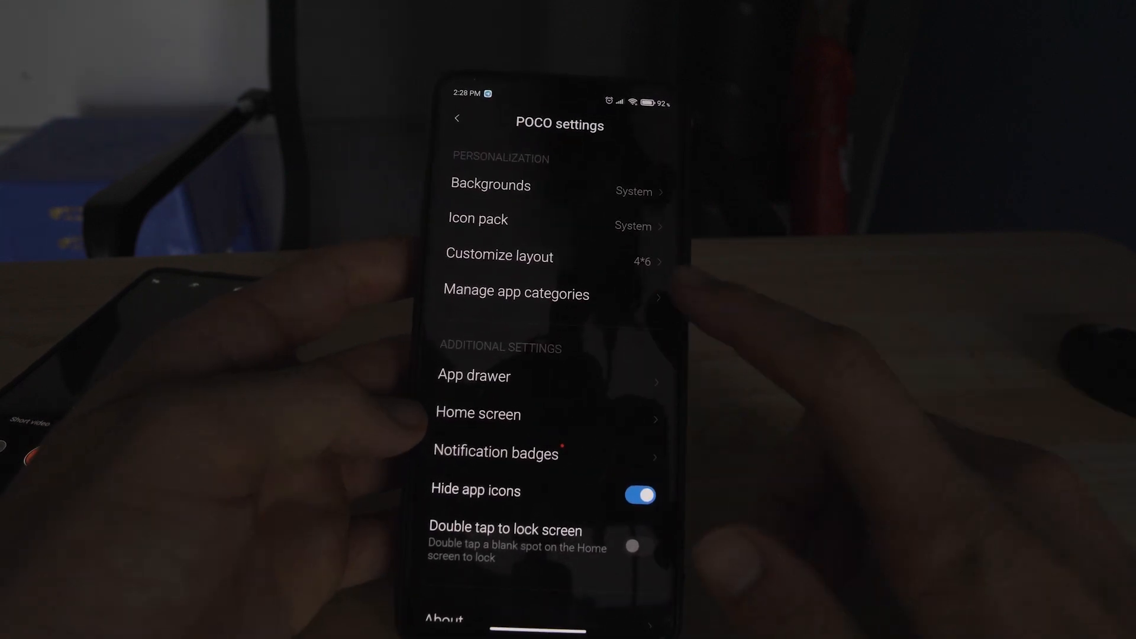
scroll(down, 3)
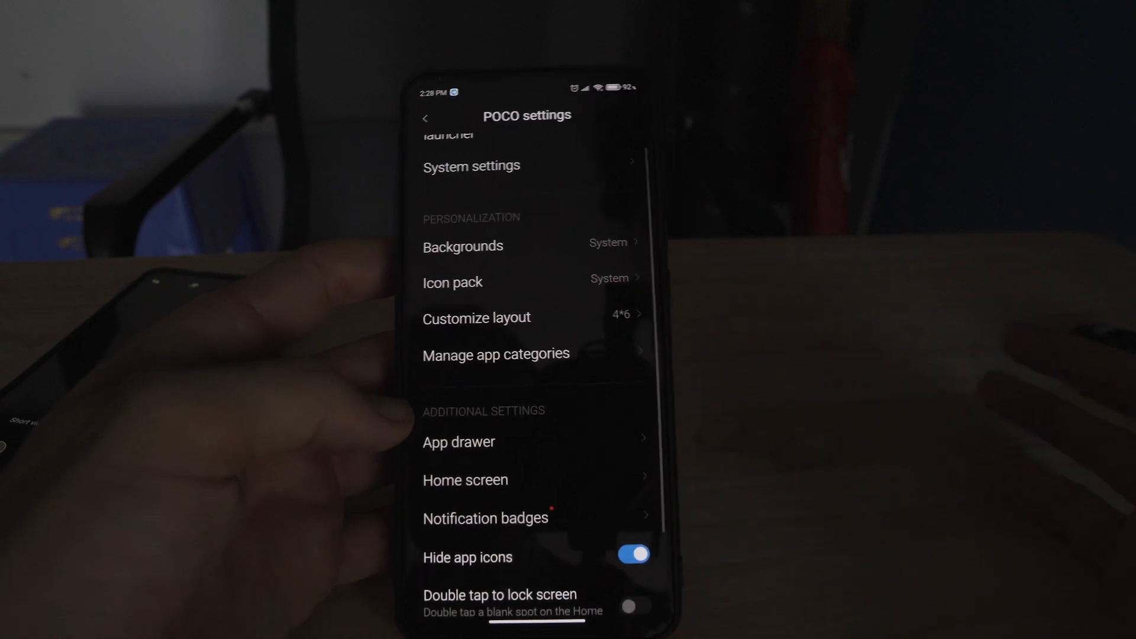